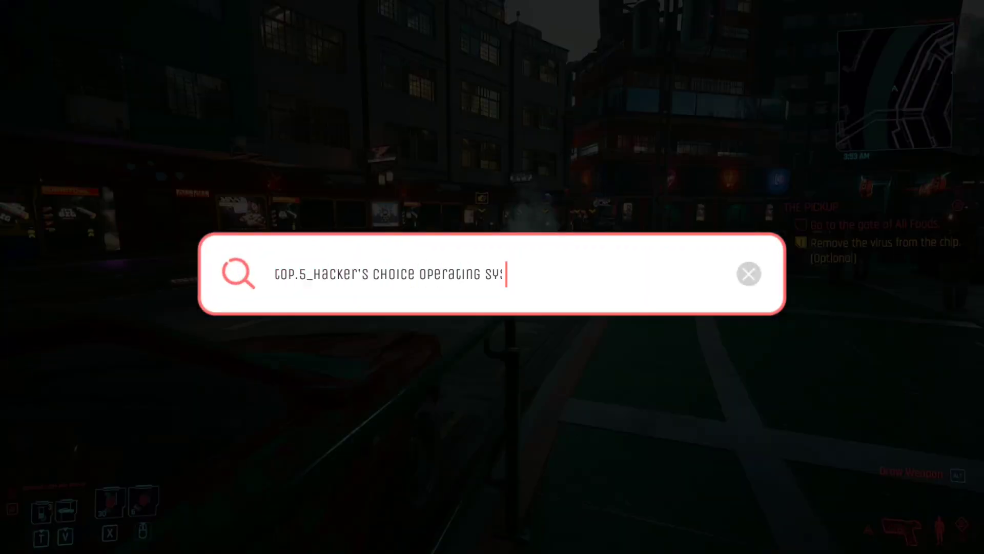
type("tems (O.S.)")
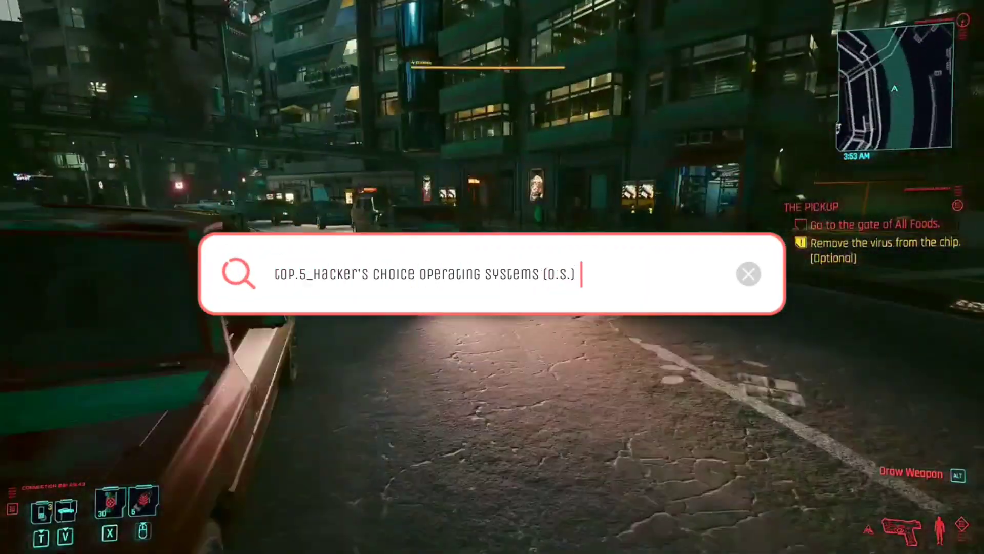